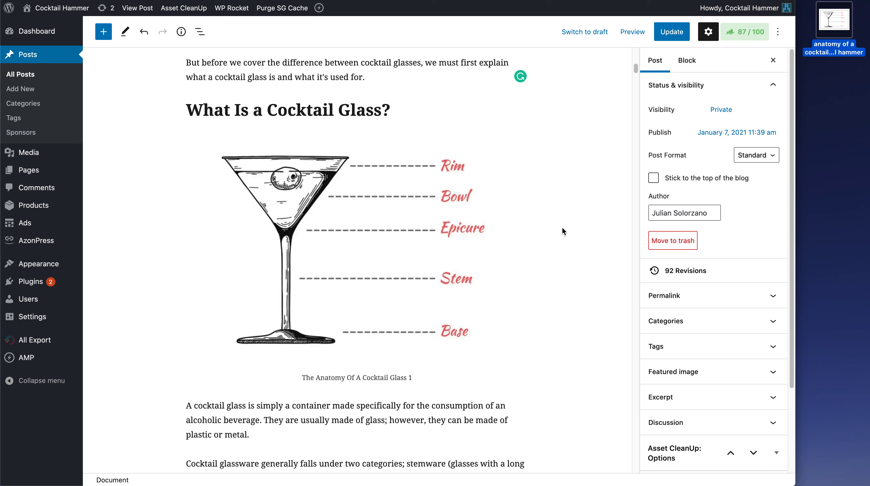
mouse_move(514, 236)
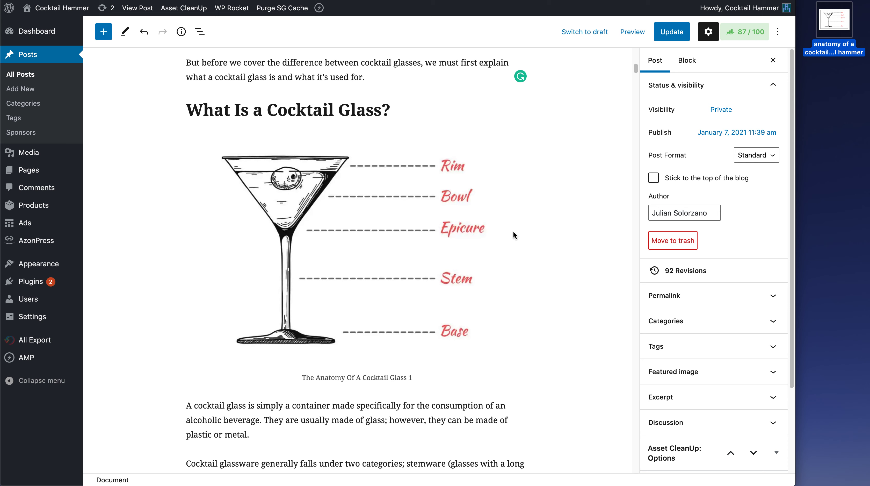
mouse_move(321, 309)
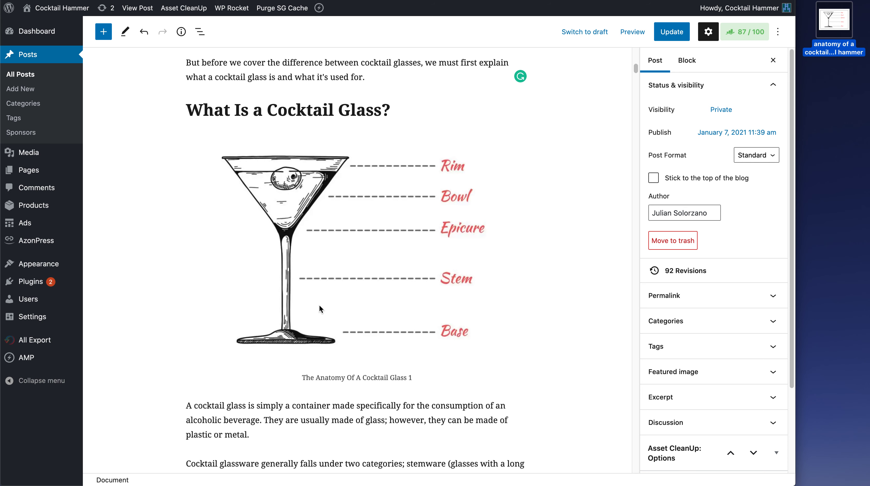
mouse_move(472, 160)
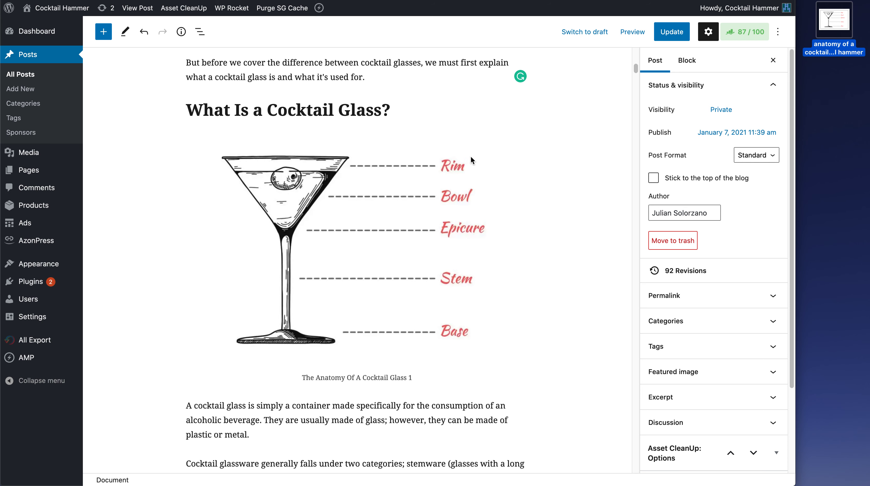
mouse_move(451, 256)
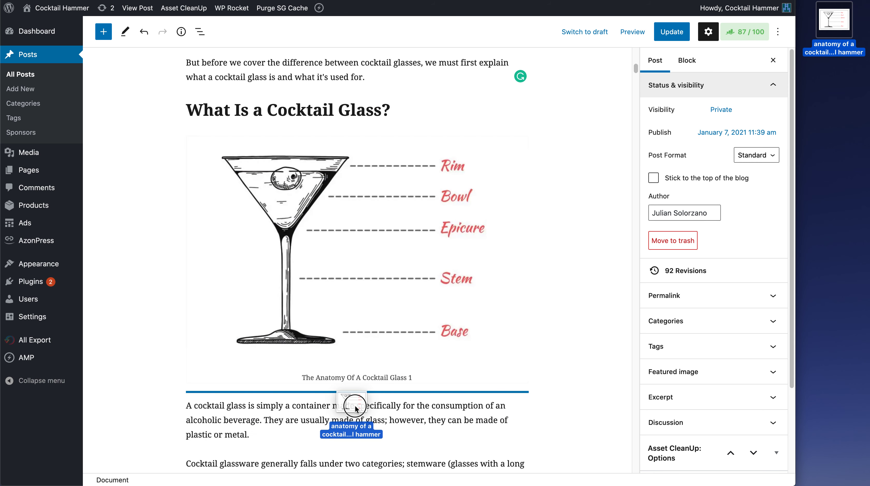
Step: Scroll down the post to the spot below the first anatomy image's caption
scroll(down, 3)
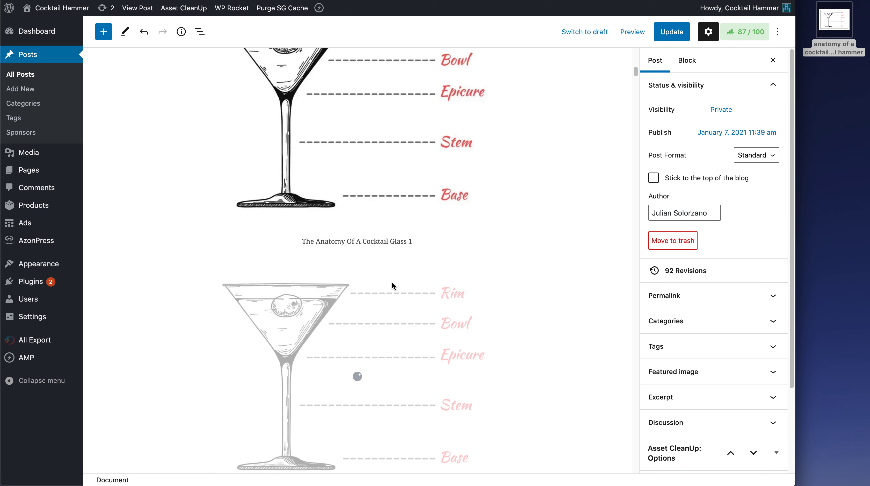
scroll(down, 3)
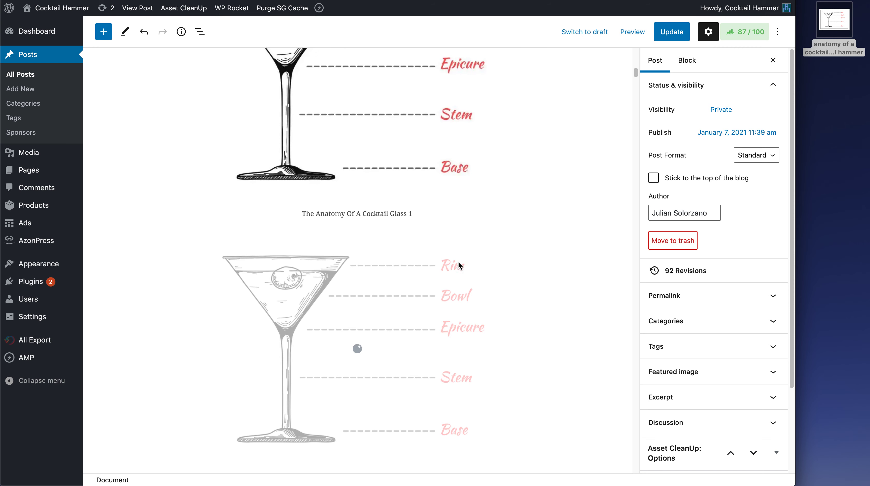
mouse_move(407, 298)
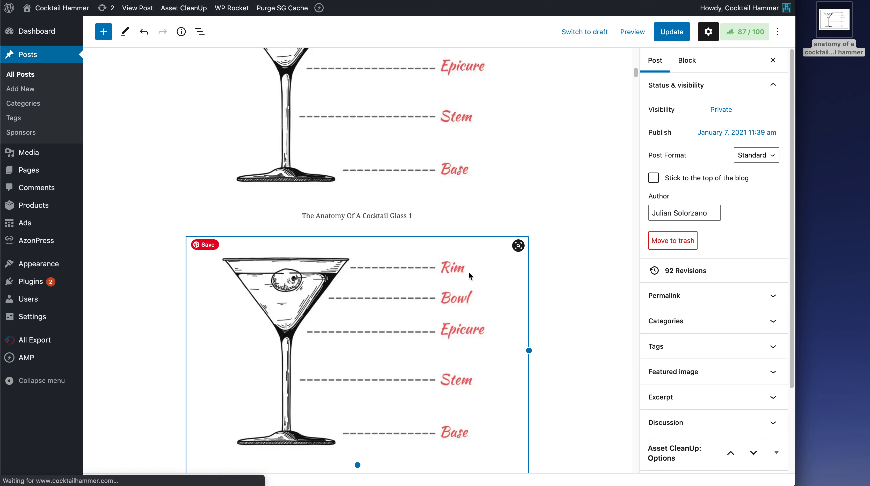
Step: Select the original anatomy image block and reveal its Image size setting, currently Large
click(369, 184)
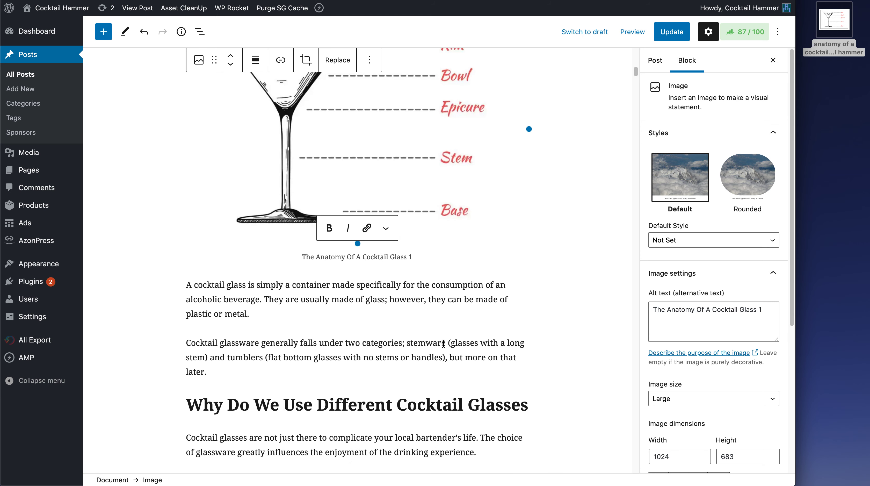
scroll(up, 3)
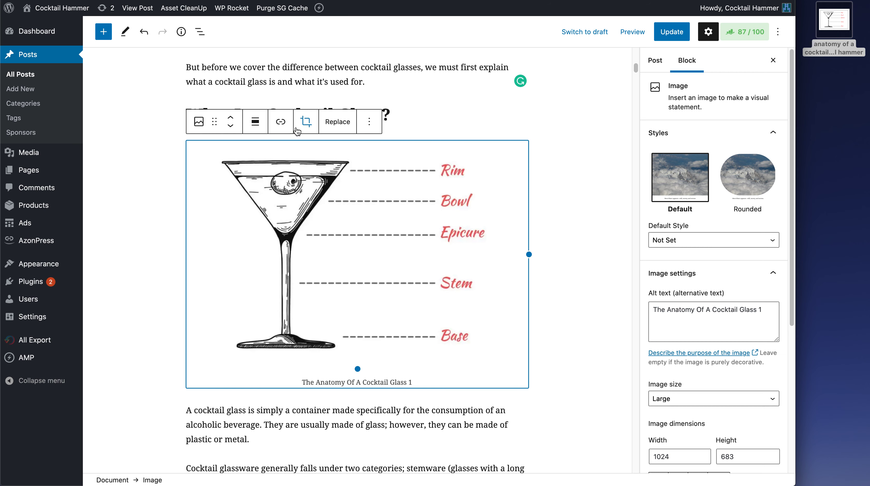
mouse_move(695, 93)
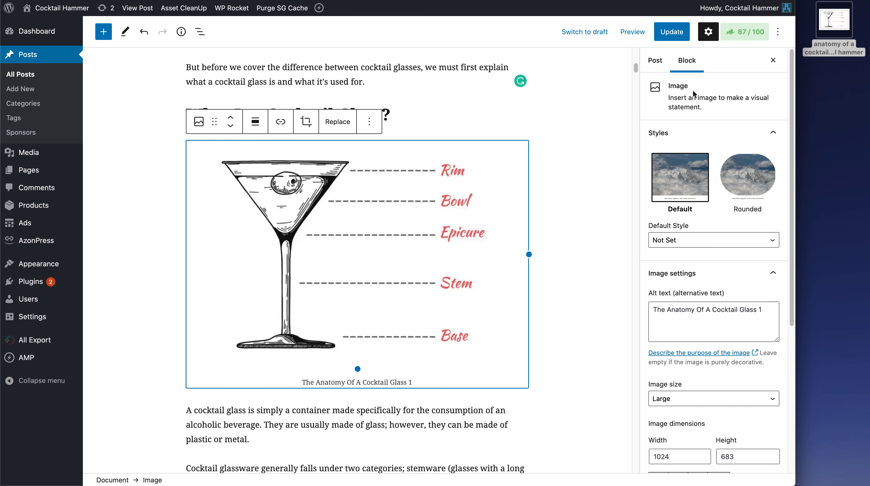
scroll(down, 3)
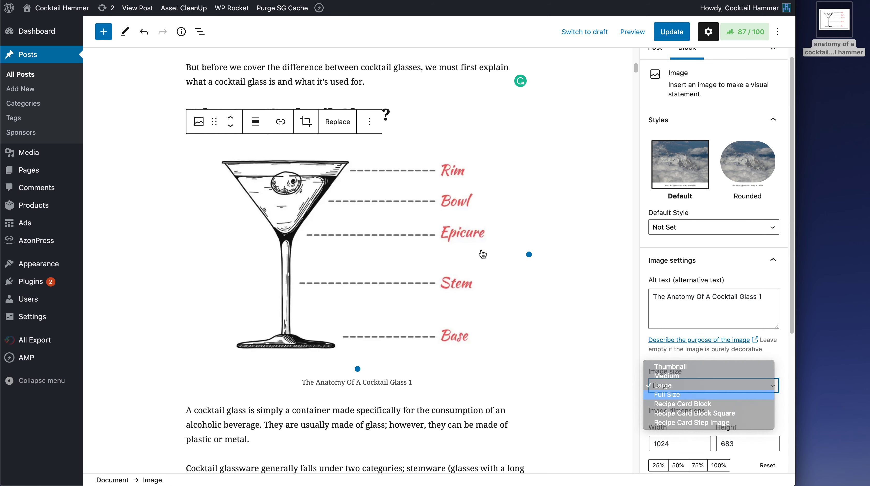
Step: Choose Full Size (1200 × 800) for the cocktail-glass anatomy image
click(667, 394)
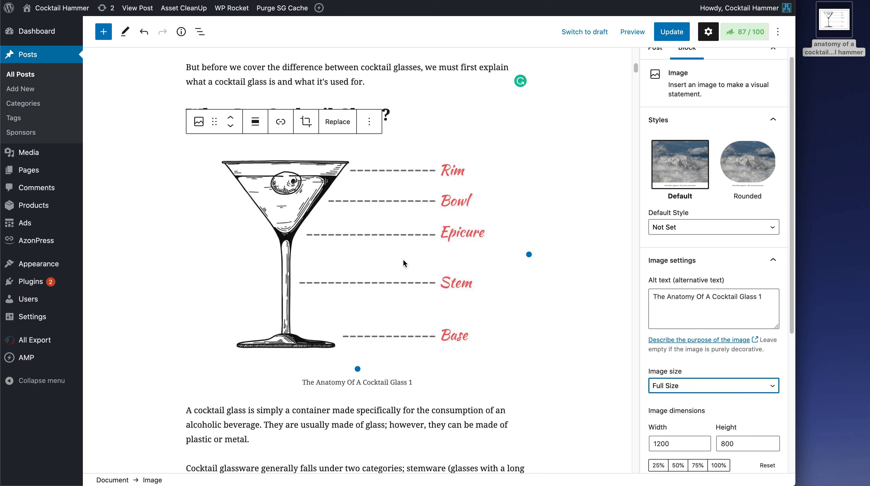
mouse_move(374, 304)
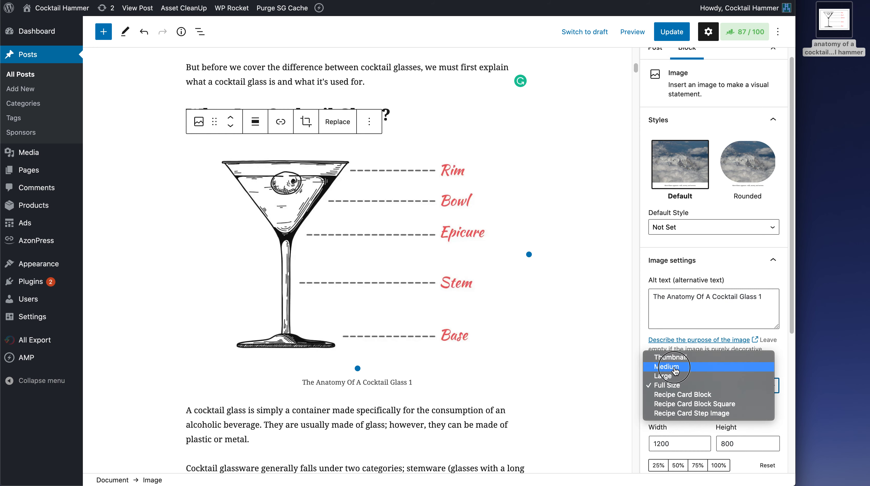
Step: Try Medium (300 × 200) on the image, then restore it to Full Size 1200 × 800
click(668, 367)
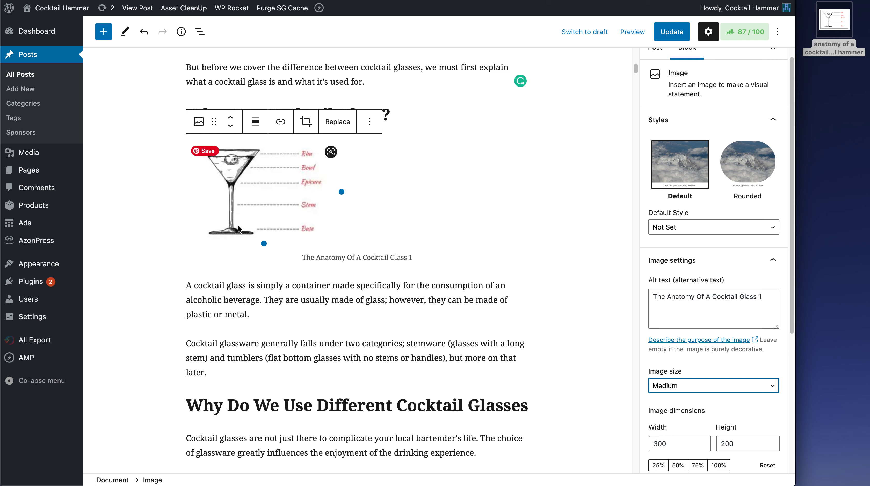
click(713, 386)
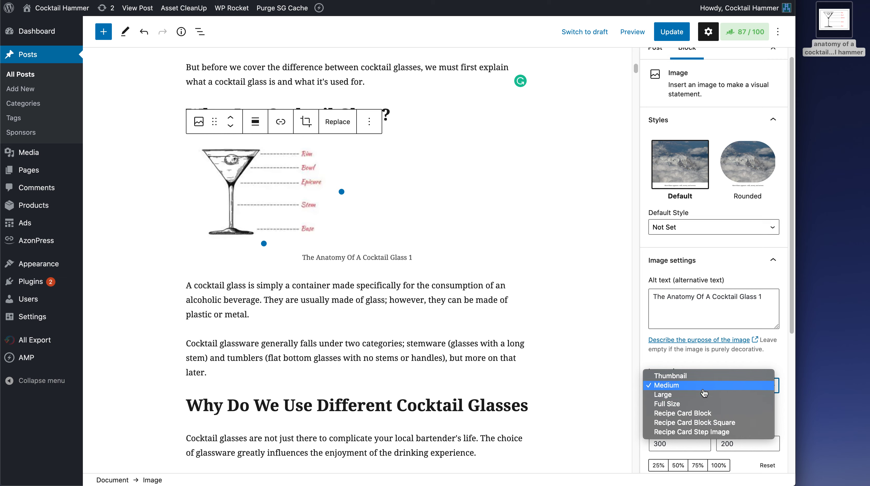
click(666, 404)
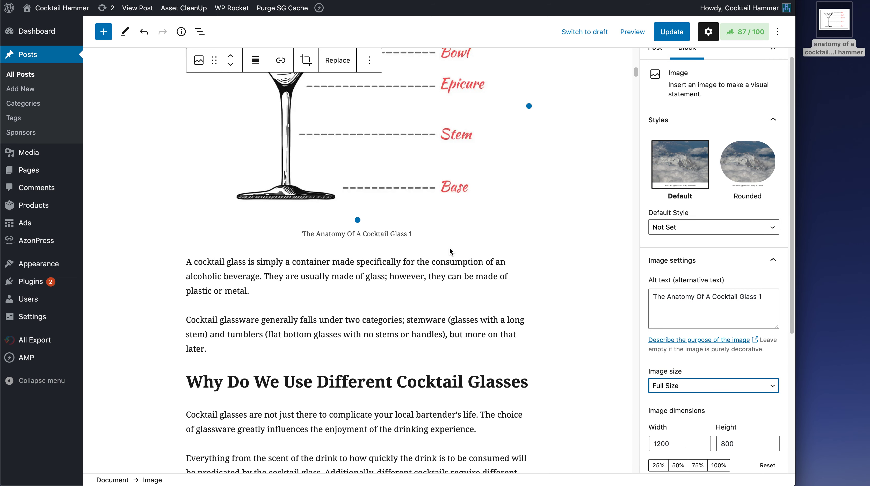
Step: Scroll the editor to review the image block while the post autosaves
scroll(down, 3)
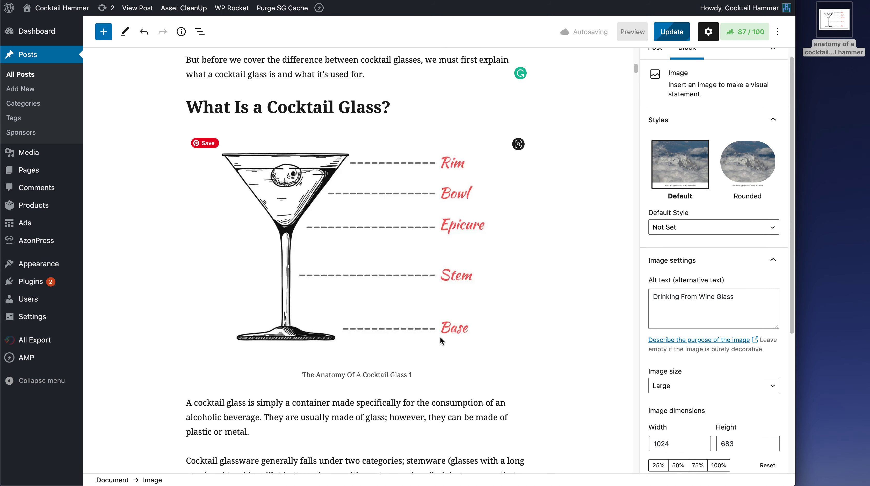
mouse_move(444, 163)
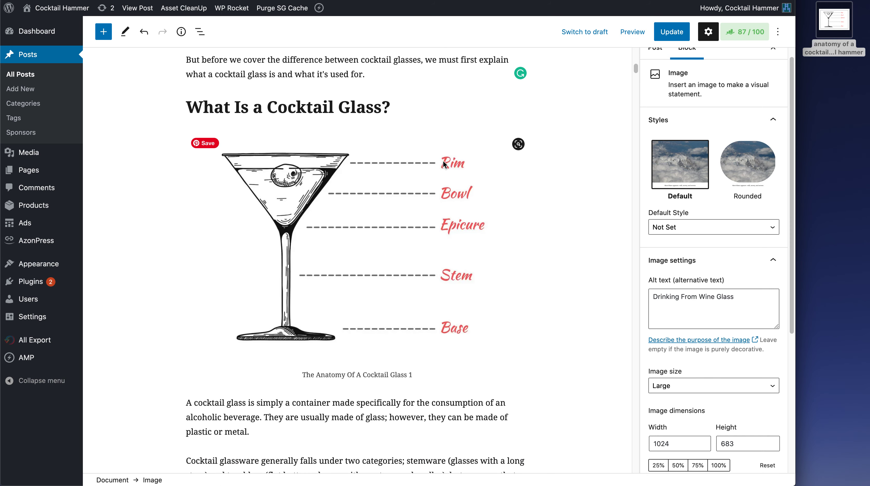
mouse_move(453, 193)
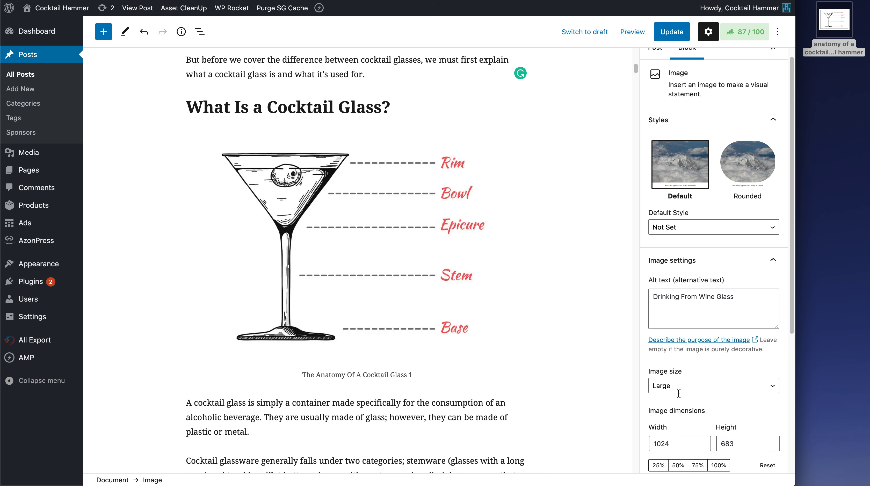
mouse_move(601, 187)
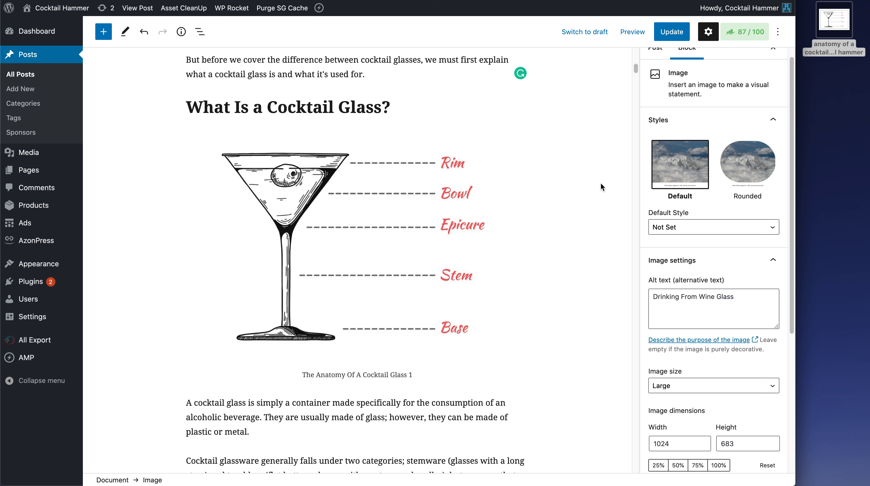
mouse_move(649, 66)
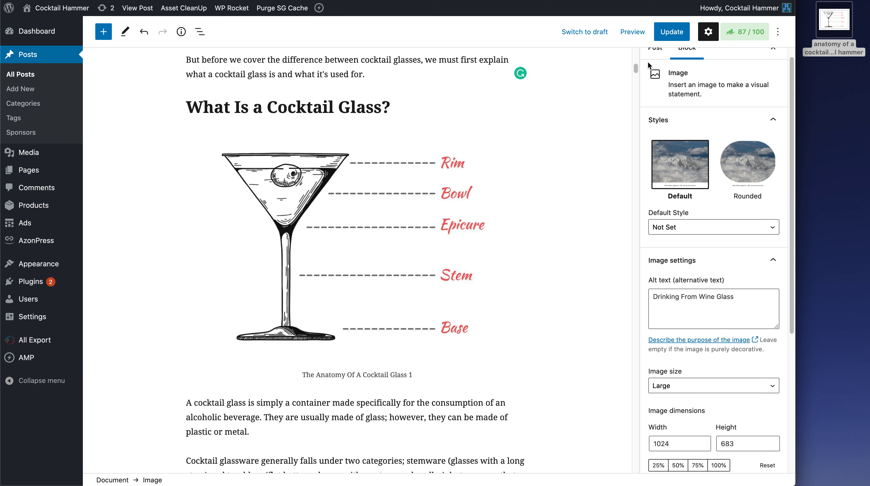